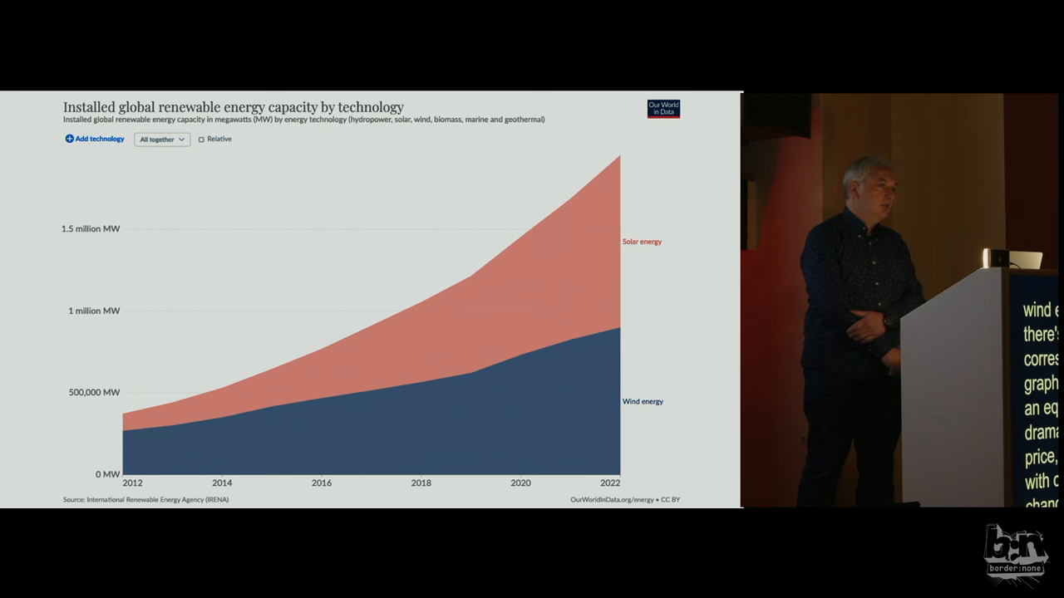
key(Right)
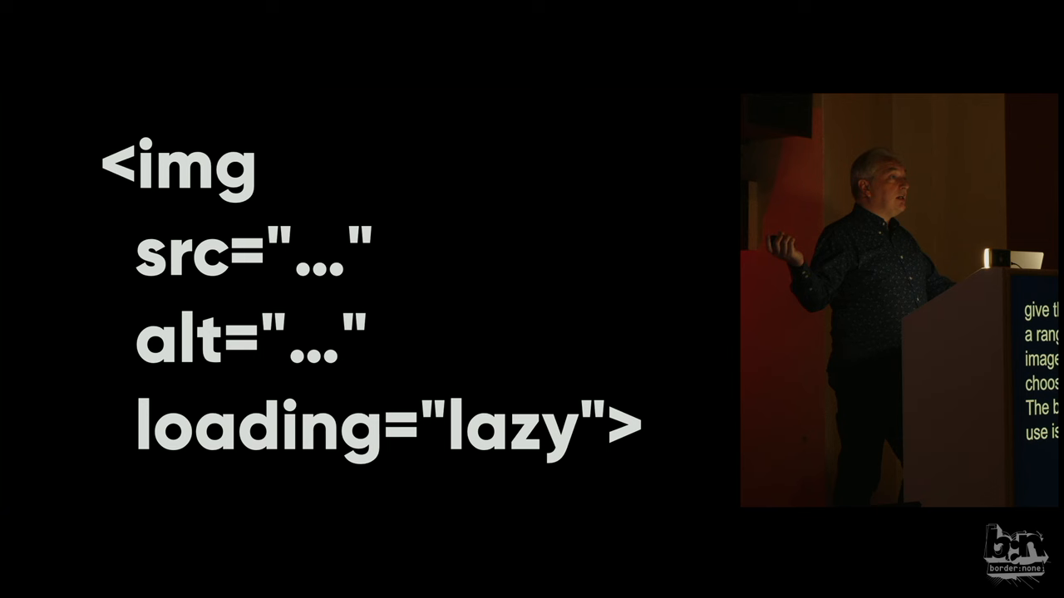
key(Right)
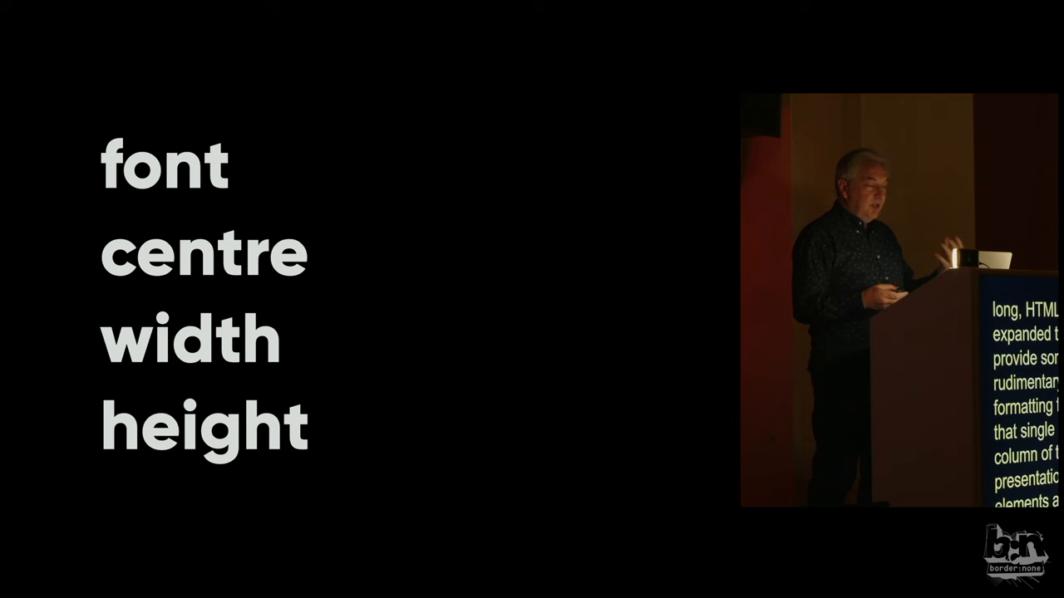
key(right)
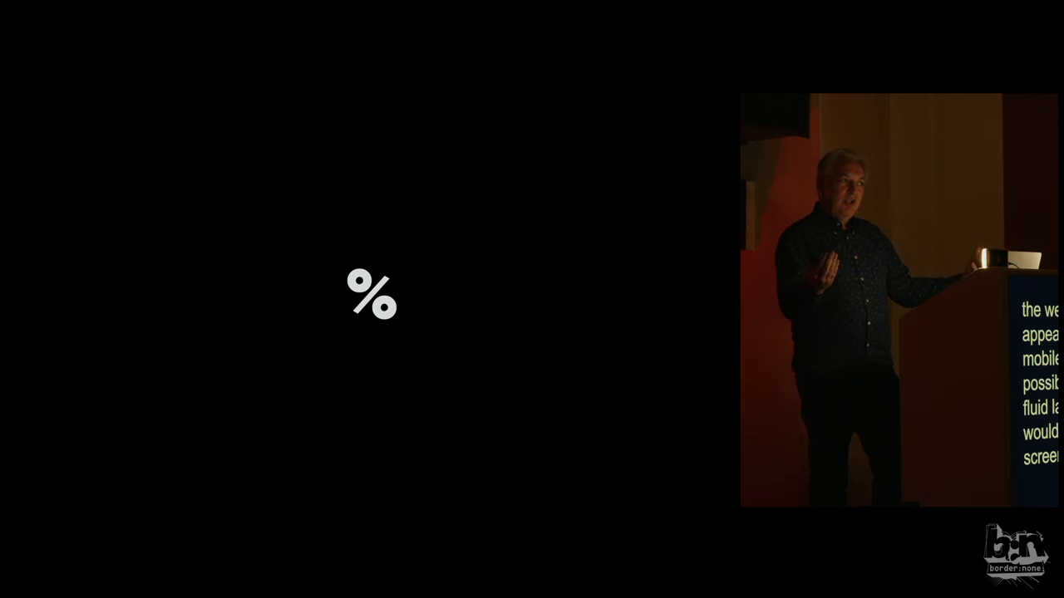
key(Right)
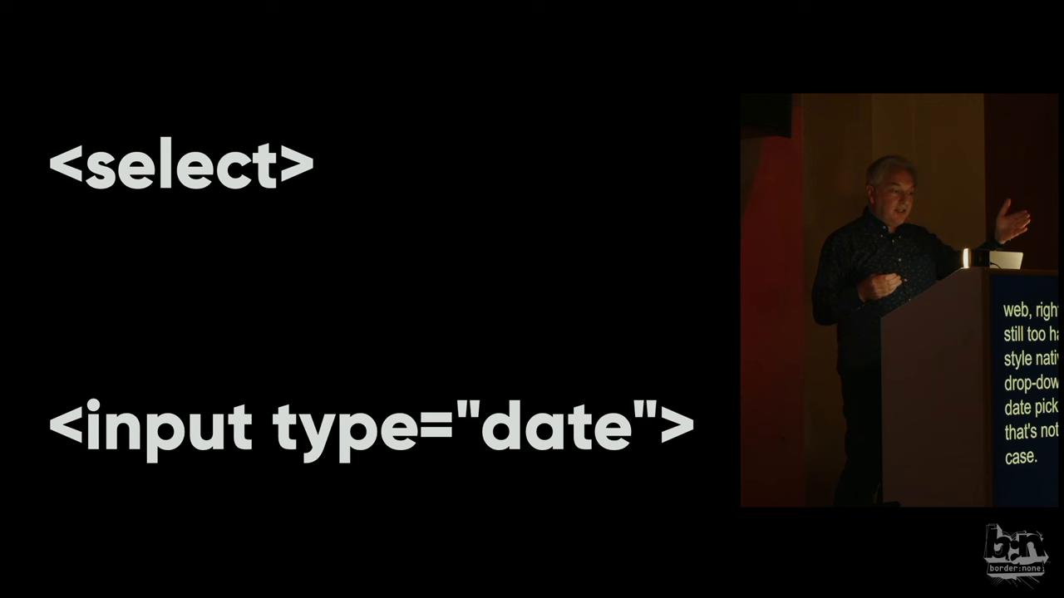
key(right)
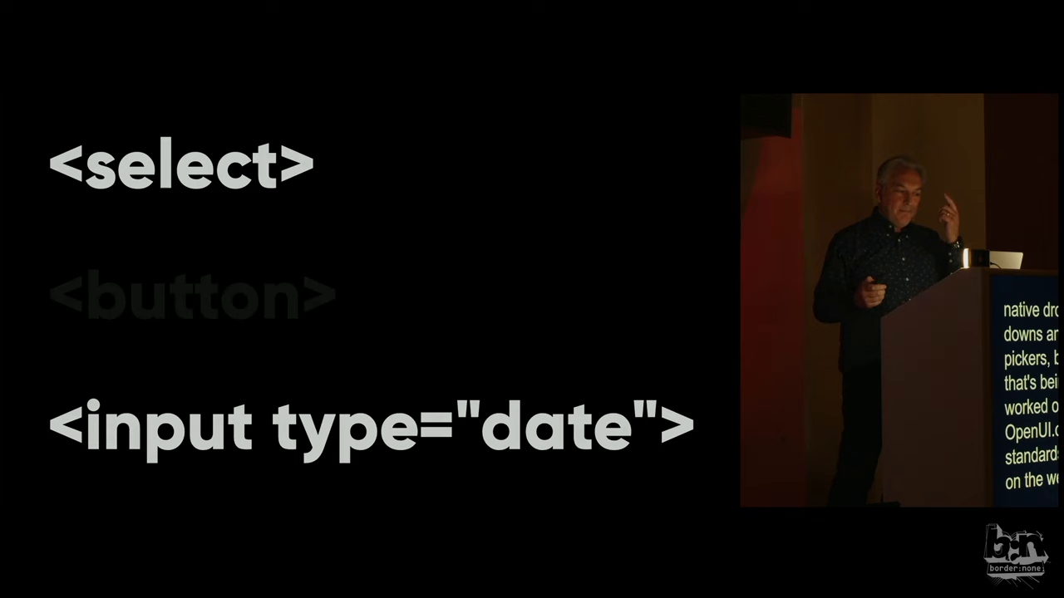